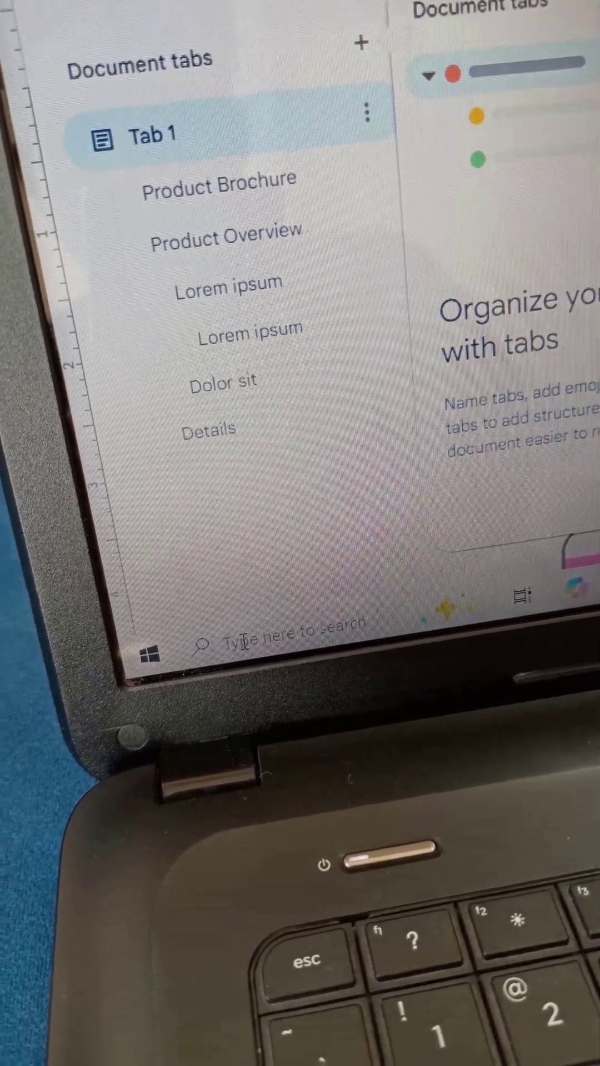
Search Windows for 'paint' so the Paint app appears as best match.
{"action": "type", "text": "pa"}
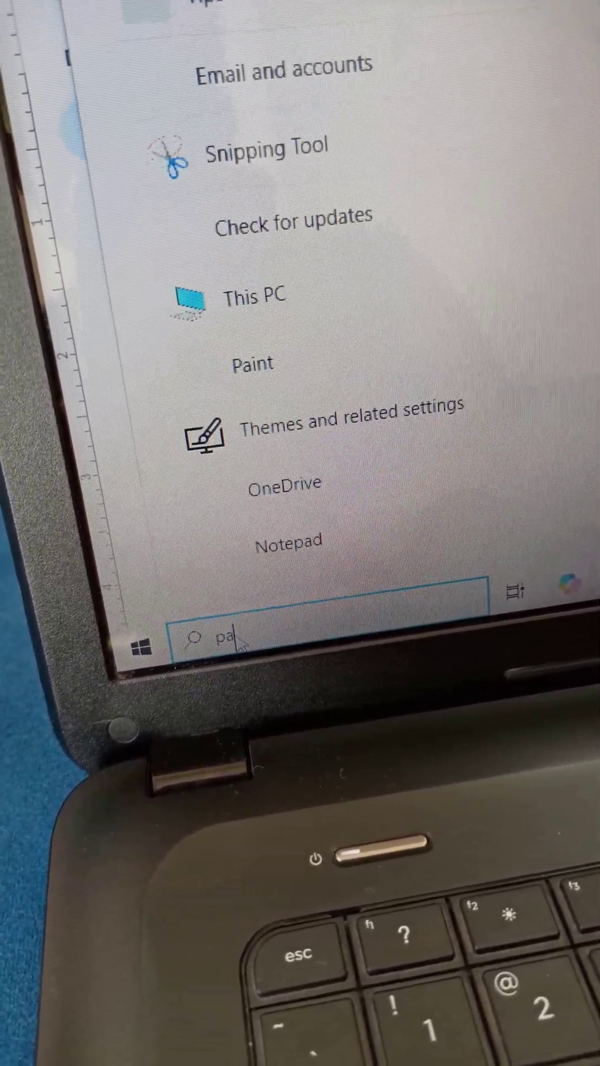
{"action": "type", "text": "int"}
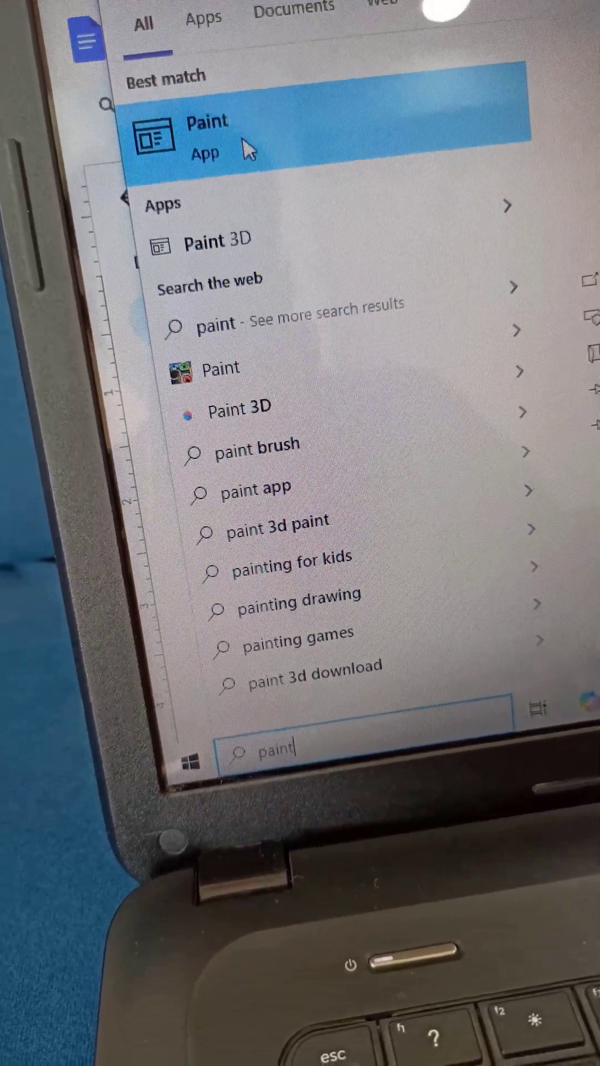
Launch Paint and paste the Google Docs brochure screenshot into a new image.
{"action": "left_click", "coordinate": [206, 136]}
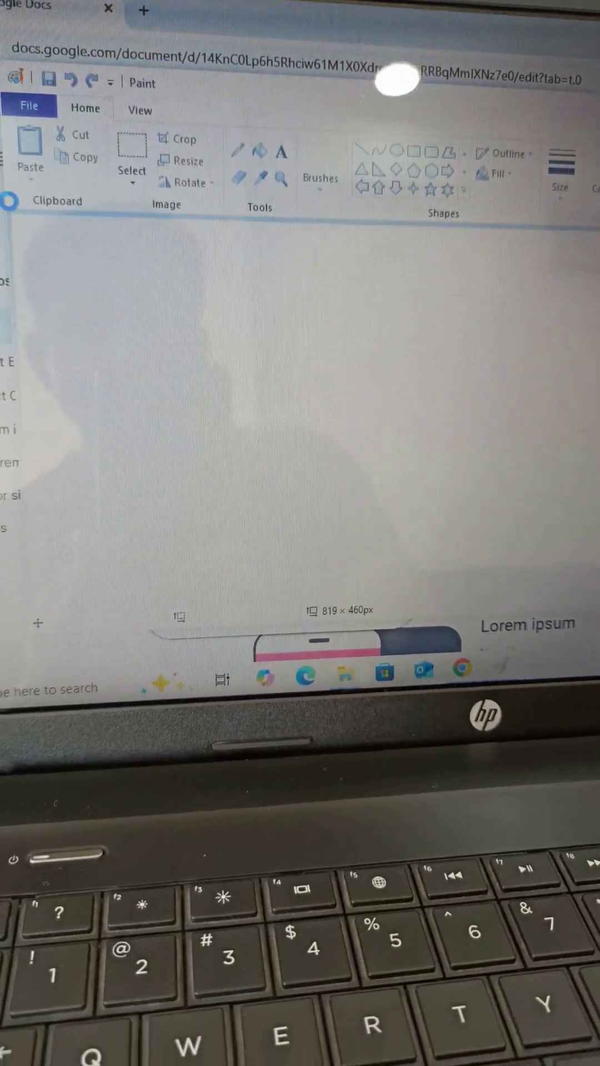
{"action": "key", "text": "ctrl+v"}
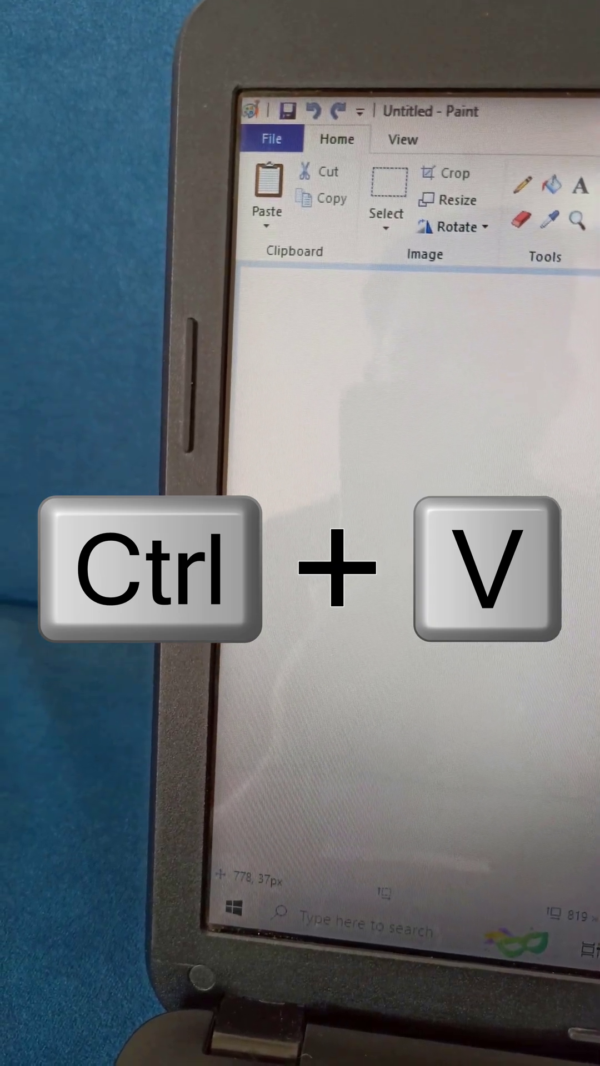
{"action": "key", "text": "ctrl+v"}
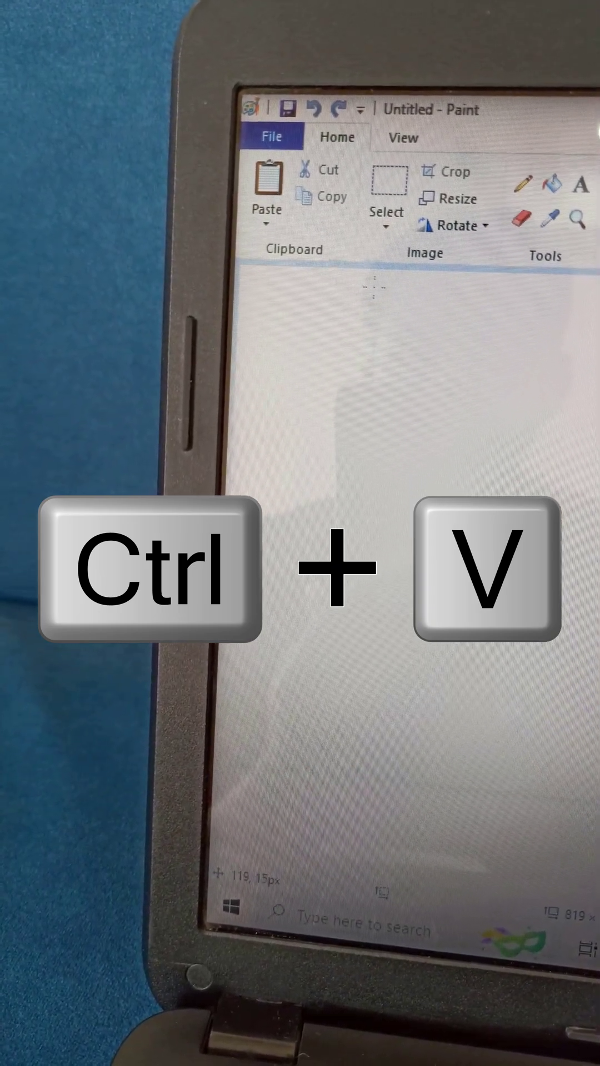
{"action": "key", "text": "ctrl+v"}
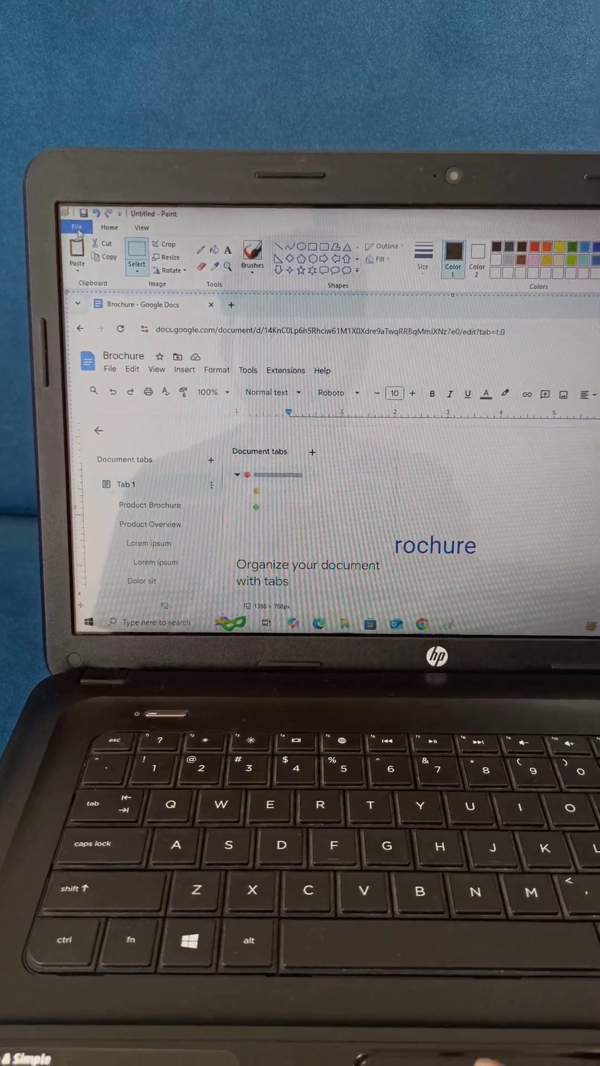
Open the Save as PNG picture dialog for the pasted screenshot.
{"action": "left_click", "coordinate": [76, 227]}
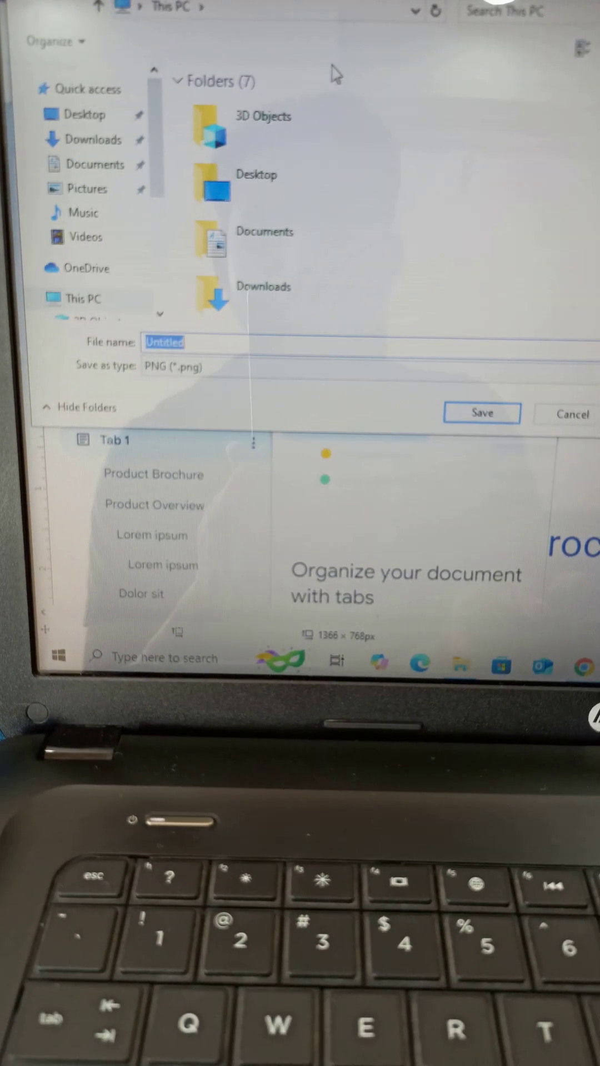
Choose the Pictures folder and start naming the file 'scree'.
{"action": "left_click", "coordinate": [81, 189]}
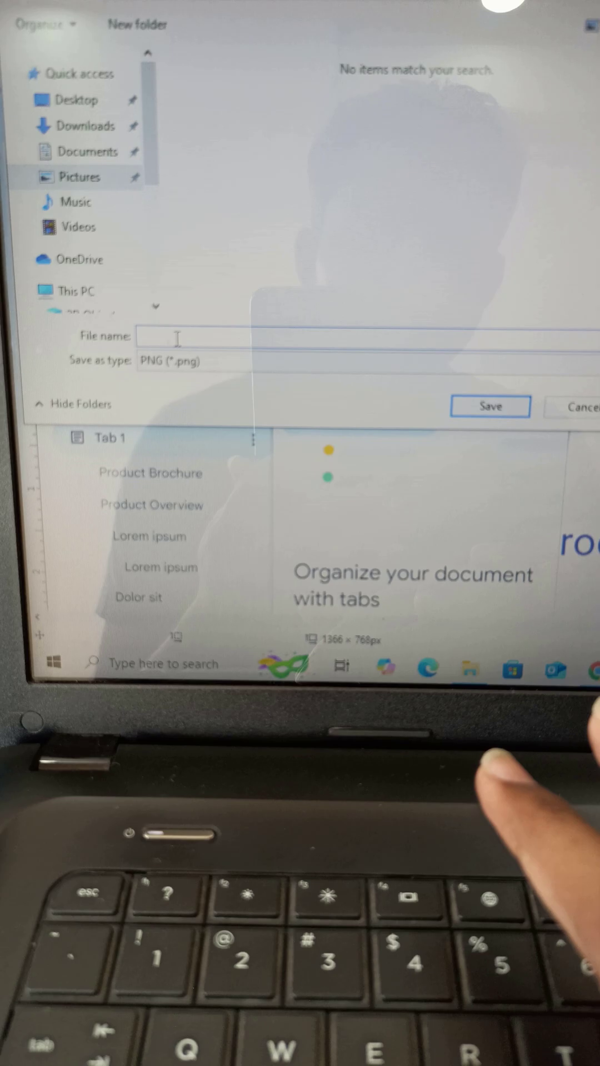
{"action": "type", "text": "scree"}
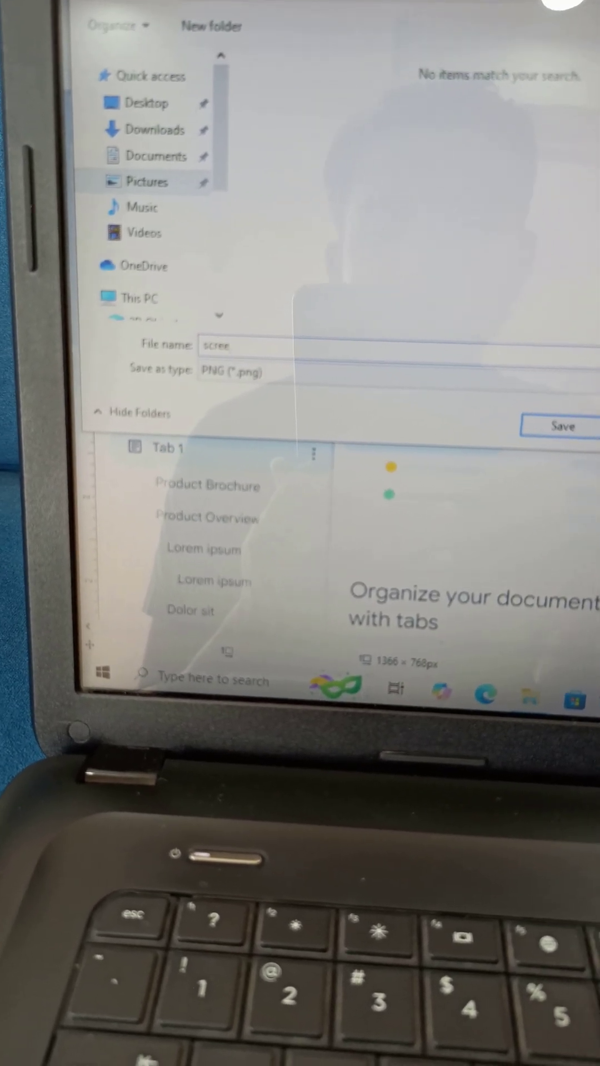